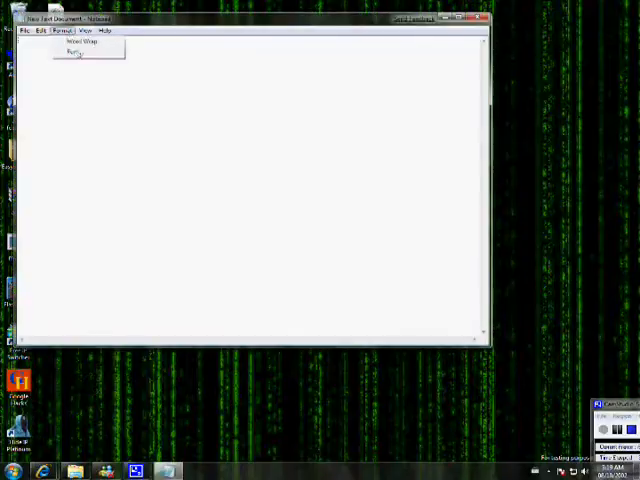
- Type the greeting 'Hey people' and the intro ending 'the noob way...;)'
text(Hey people!!! =3)
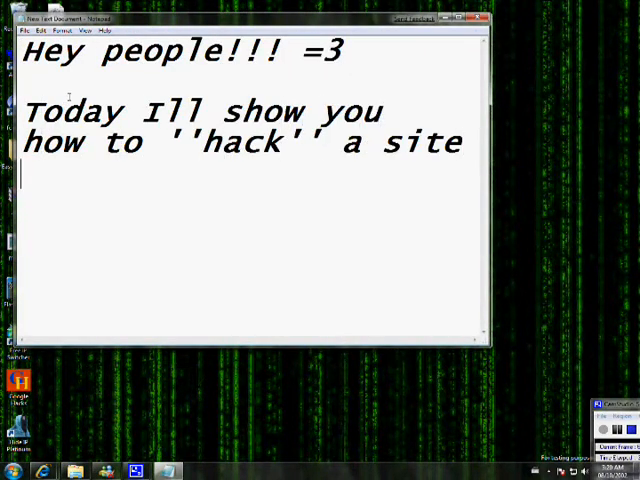
text(the noob way...;))
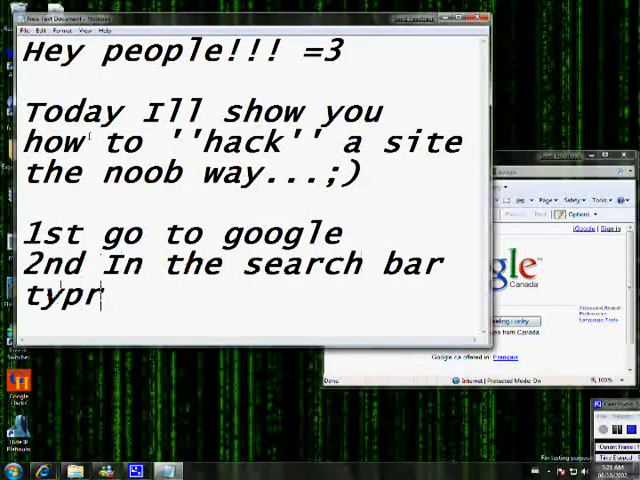
- Type the steps for searching 'adminlog.asp' and start the third step, 'Lets test'
text(adminlog.asp)
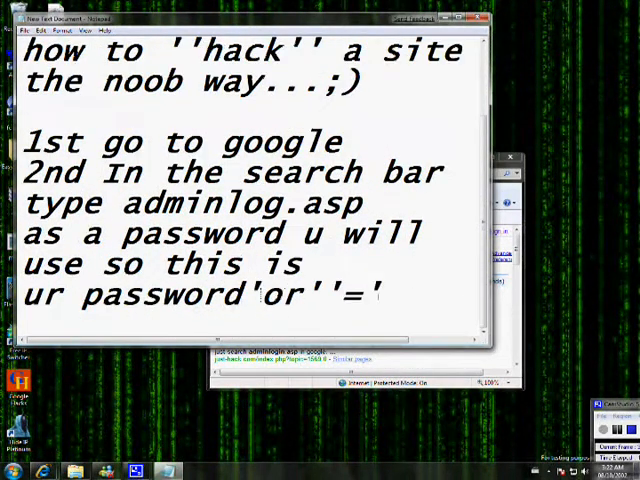
text(3th Lets tes)
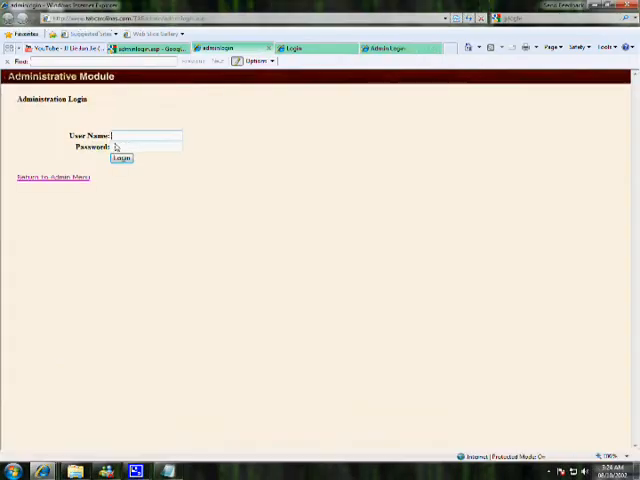
- Click into the Administration Login form in Internet Explorer
click(121, 158)
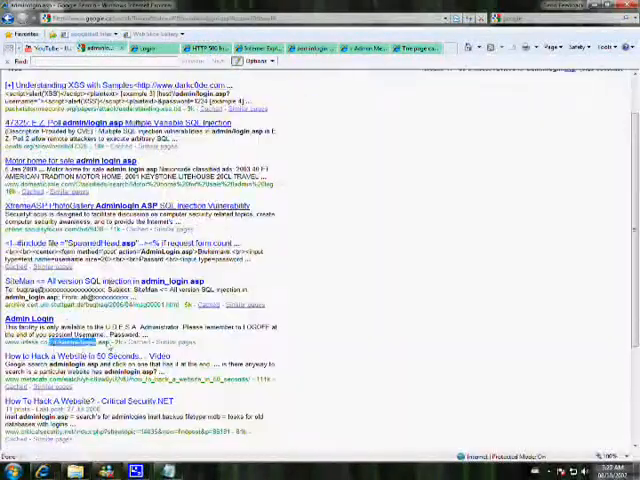
- Right-click the Admin Login result in the Google search results
right_click(35, 140)
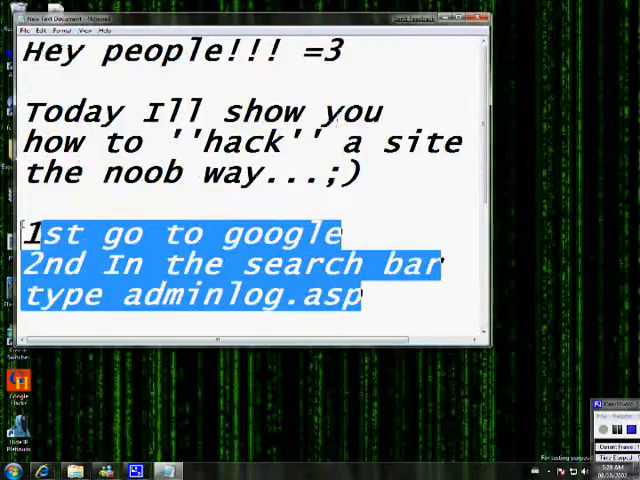
- Type the disclaimer 'So this is not really a hack...' ending 'everyone can do it...'
text(So this is not really a hack but for people who dun have any idea of hacking and wa)
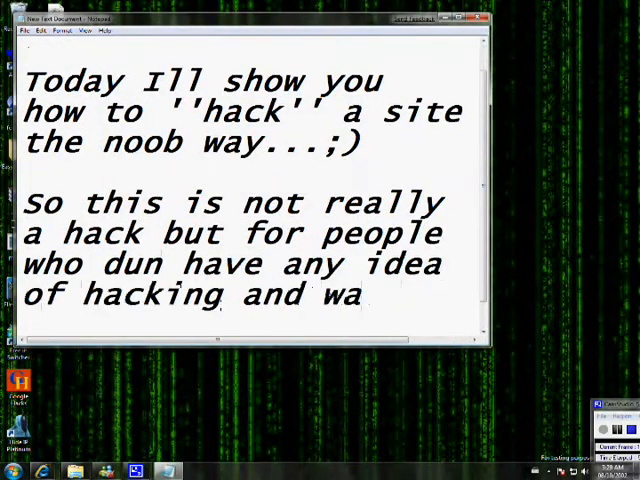
text(who want to break into)
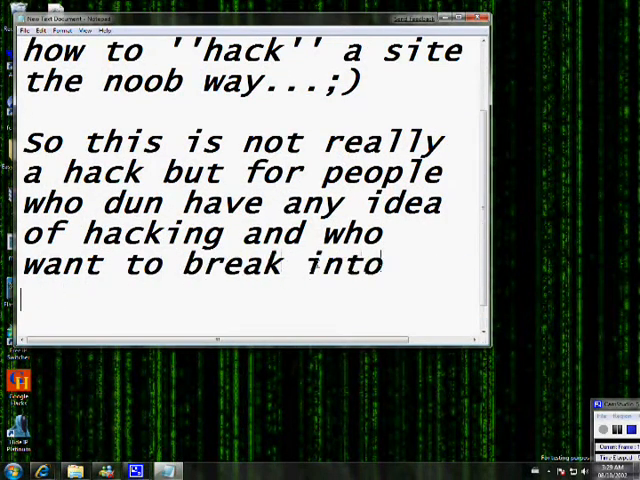
text(administraction panel)
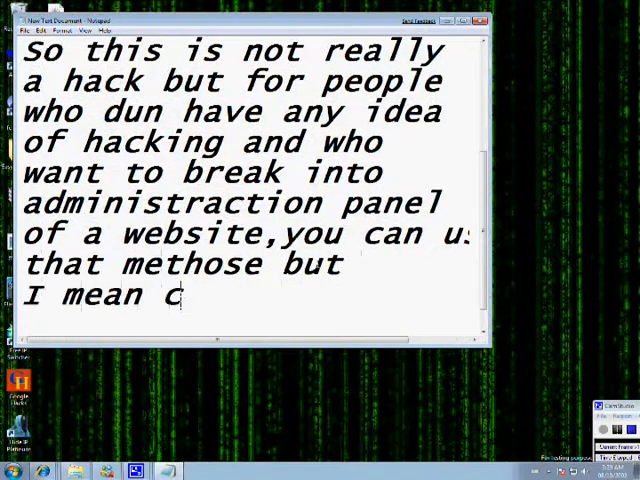
text(mon...everyone can do it...)
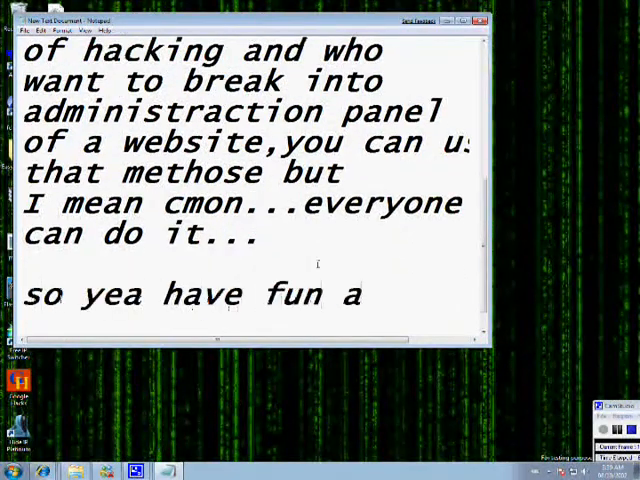